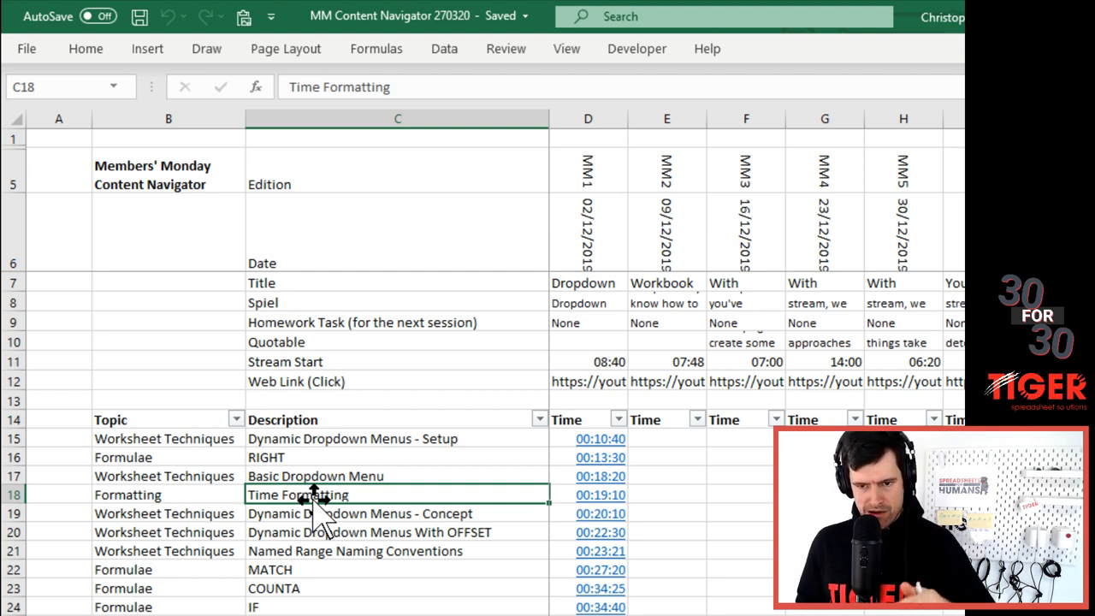
mouse_move(75, 134)
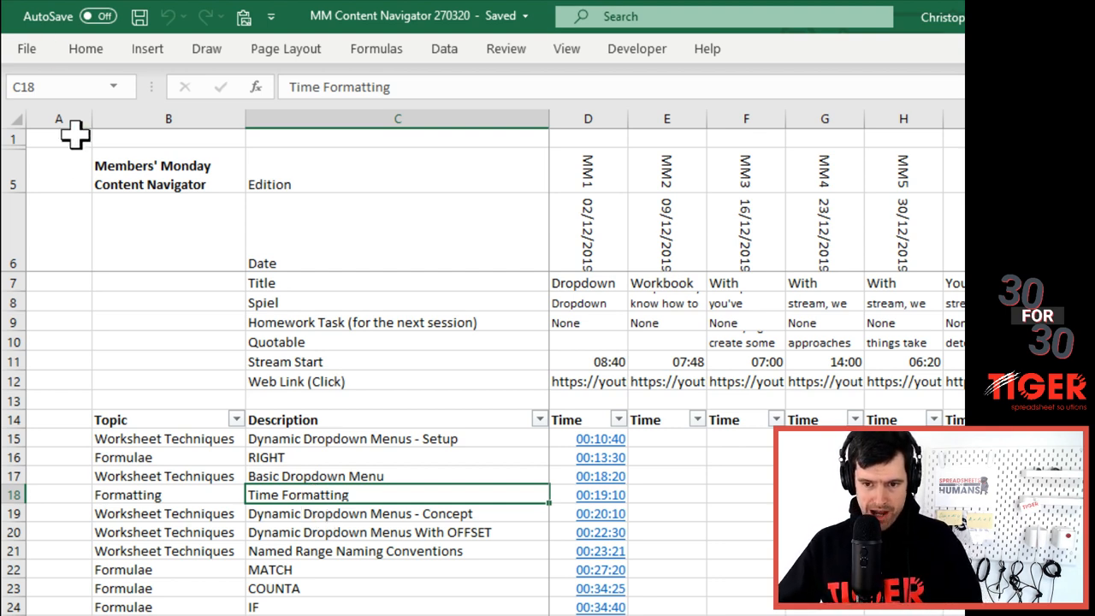
- Browse the Members' Monday Content Navigator, checking Formulae topic rows 24 and 27
left_click(168, 175)
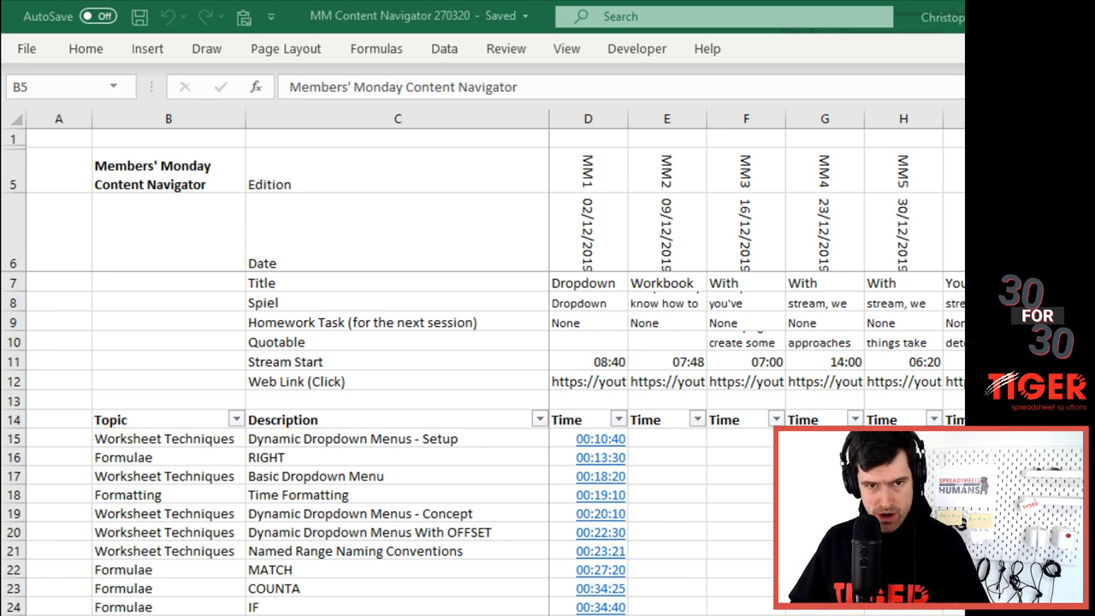
mouse_move(209, 330)
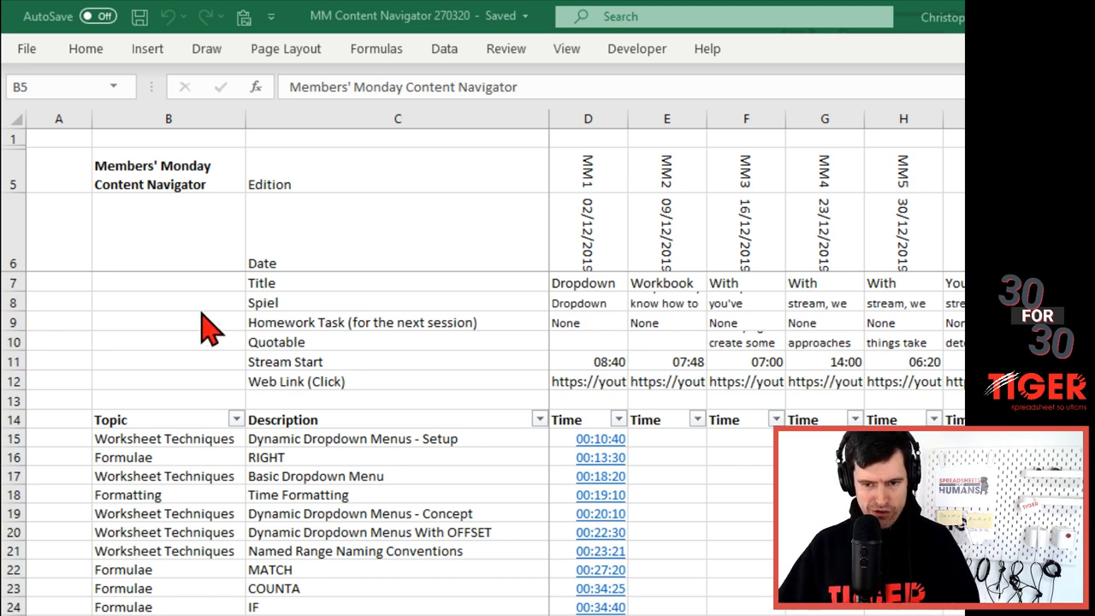
left_click(168, 168)
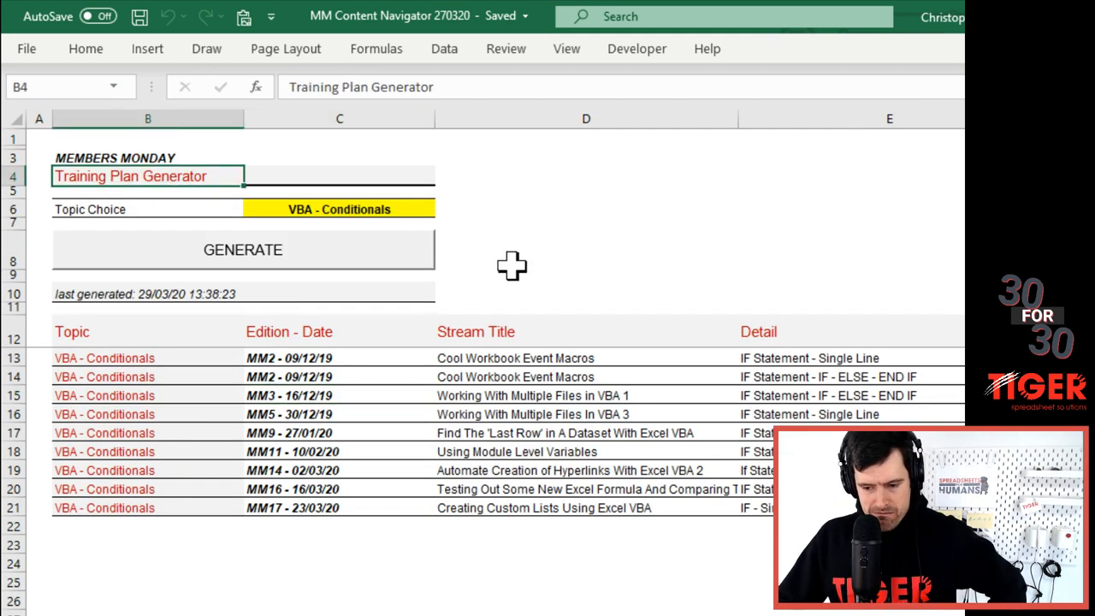
mouse_move(580, 280)
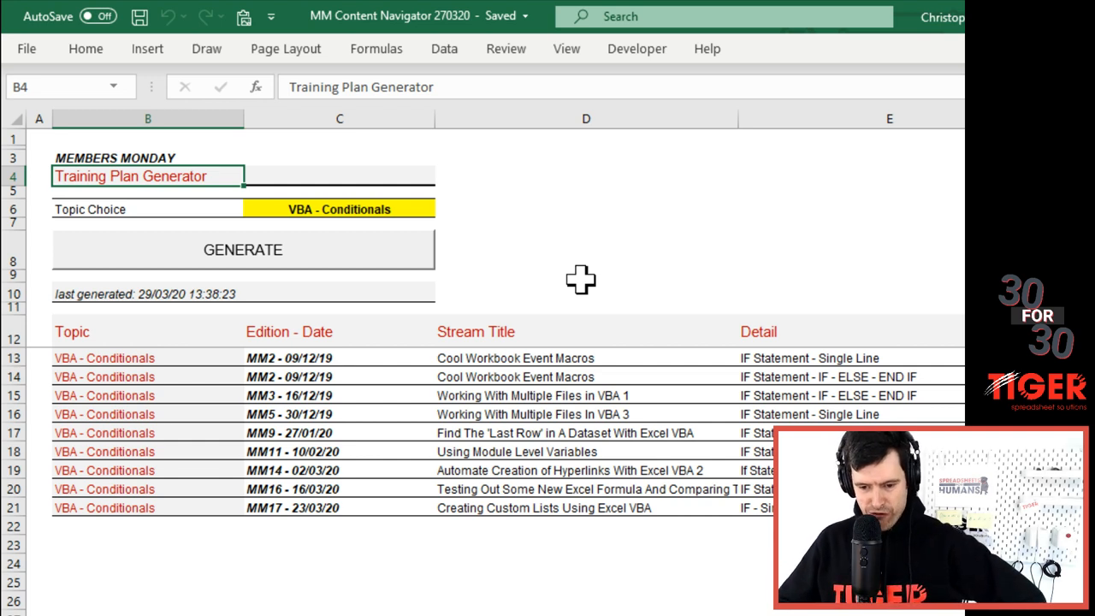
mouse_move(262, 536)
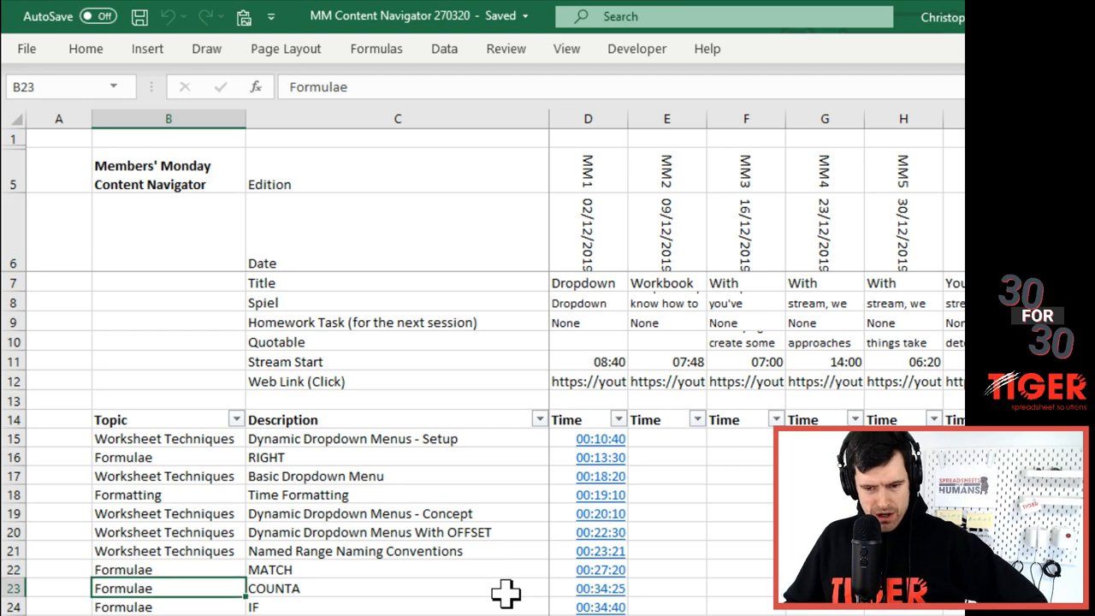
scroll("down", 3)
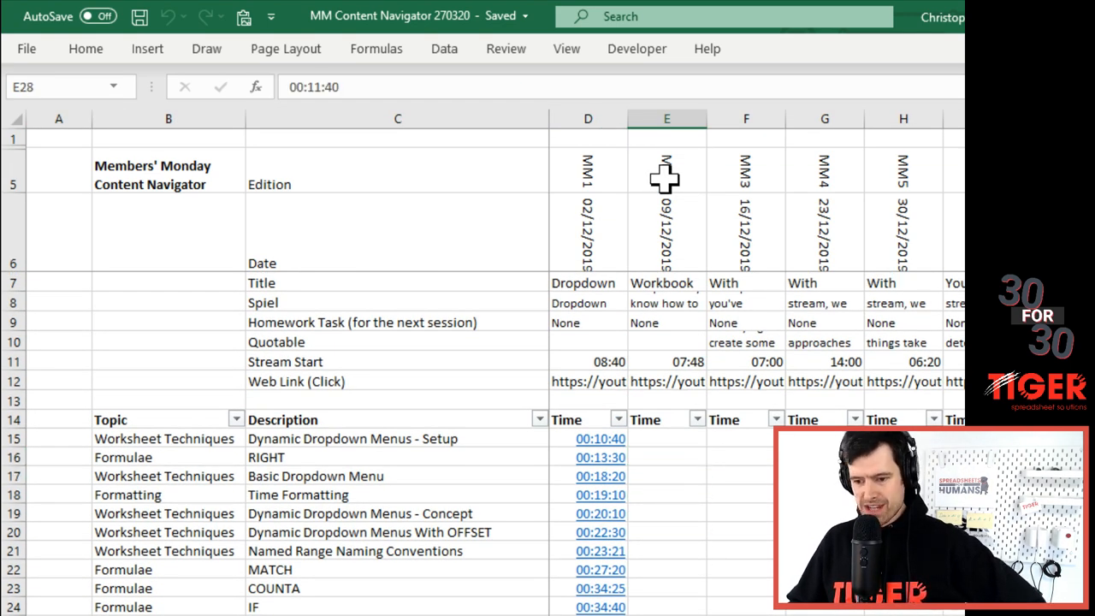
scroll("down", 3)
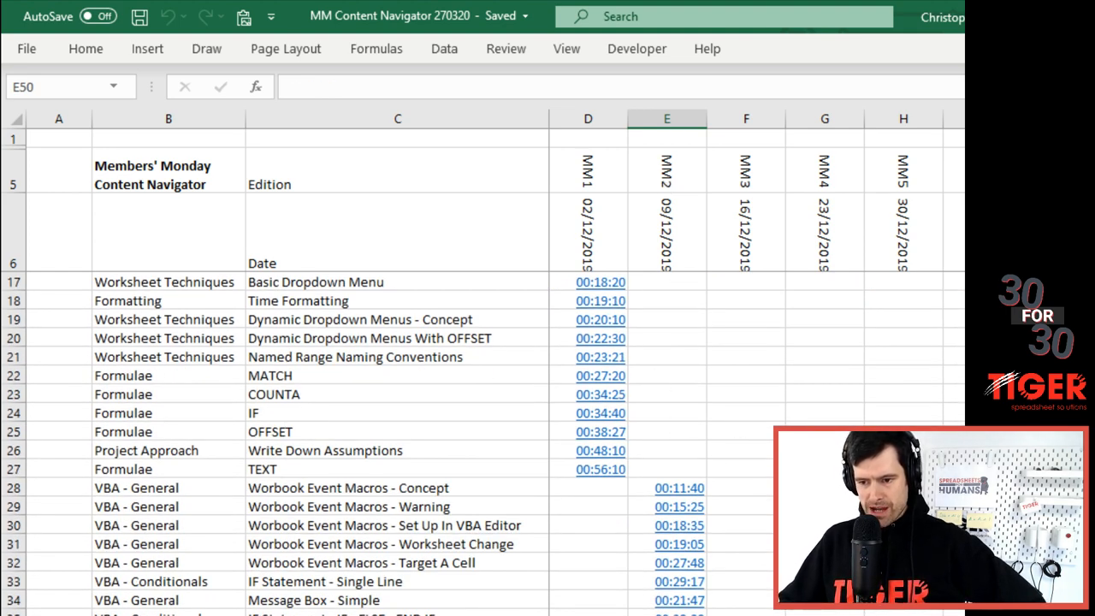
left_click(745, 487)
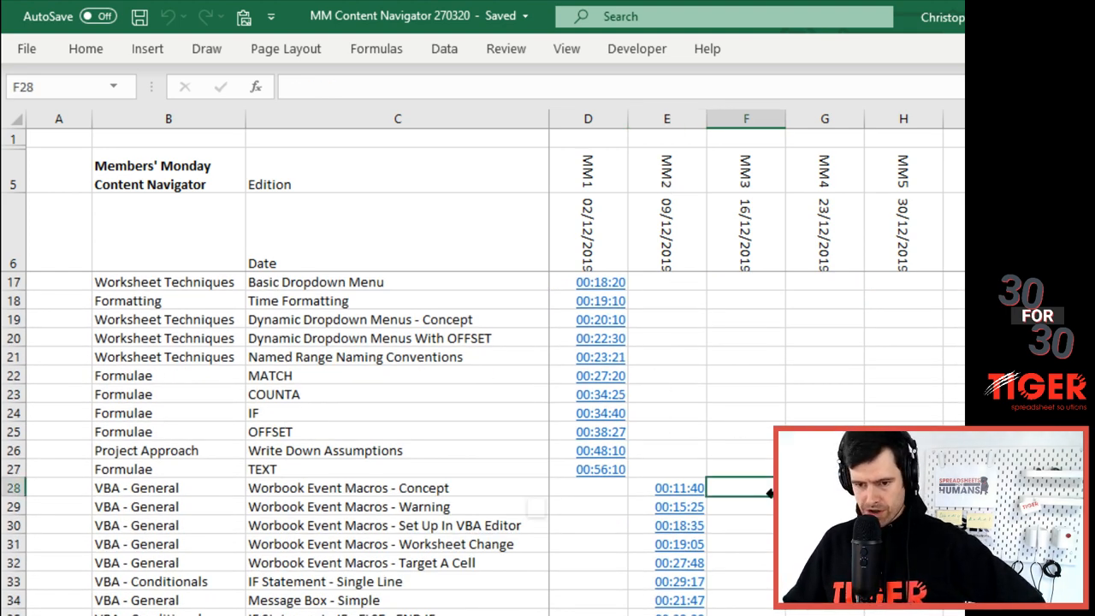
left_click(13, 487)
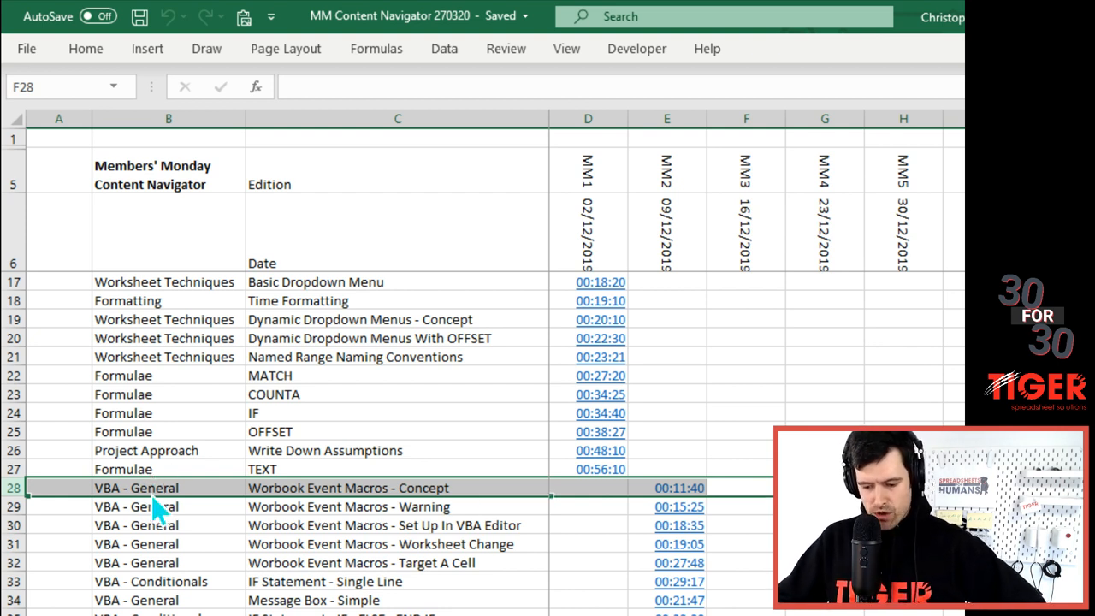
left_click(168, 469)
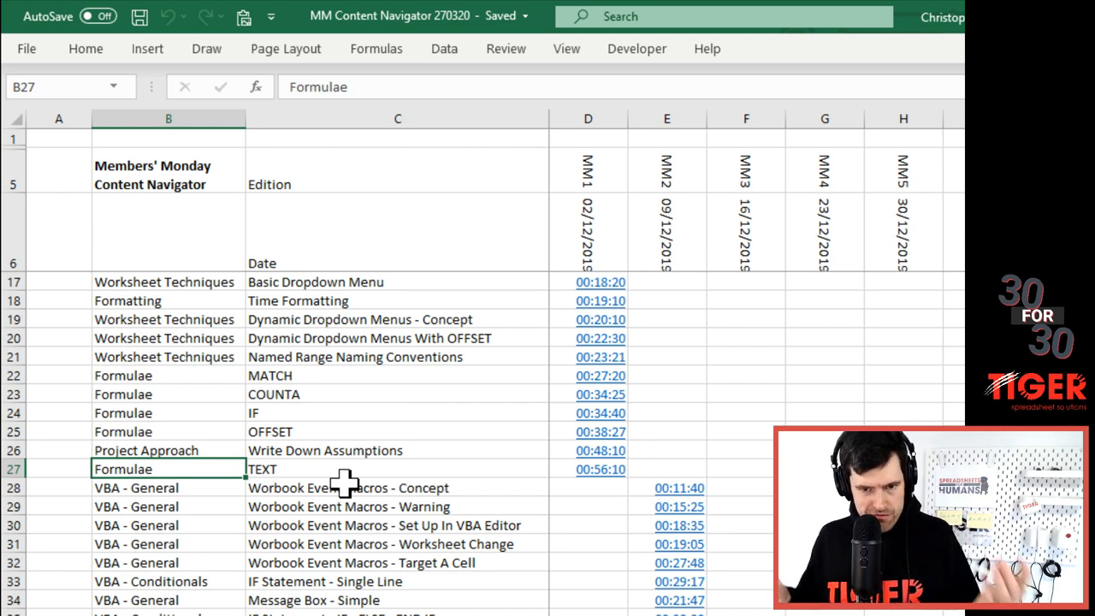
left_click(167, 412)
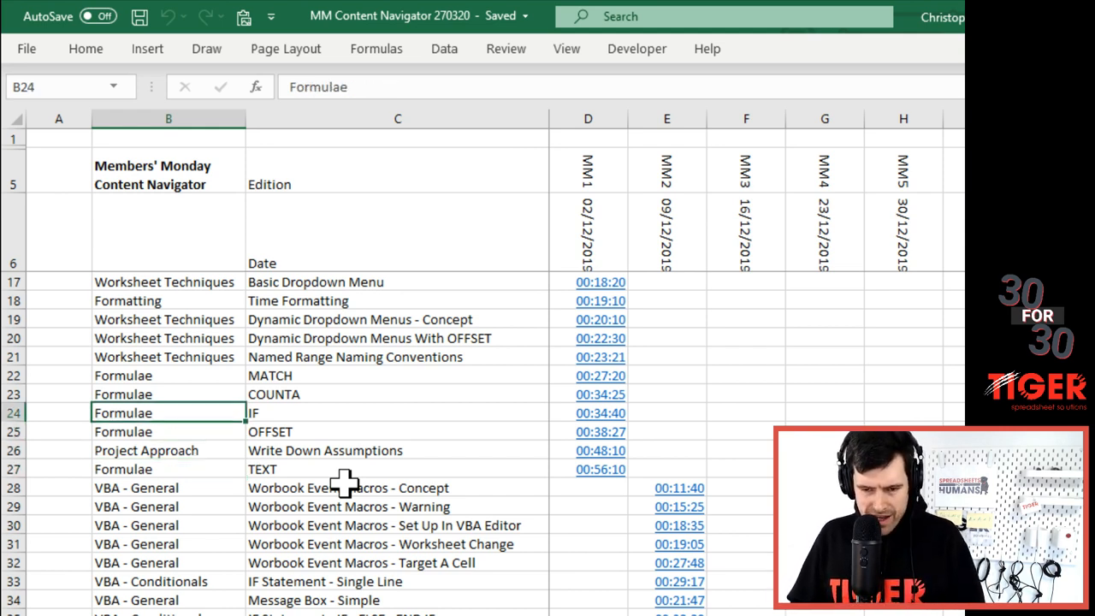
scroll("down", 3)
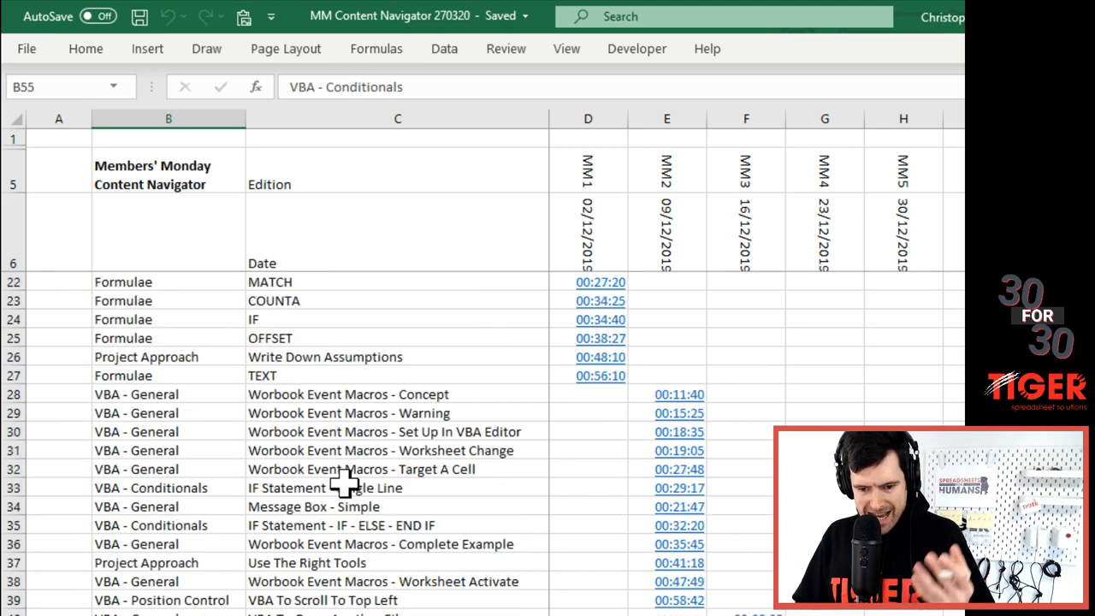
scroll("down", 3)
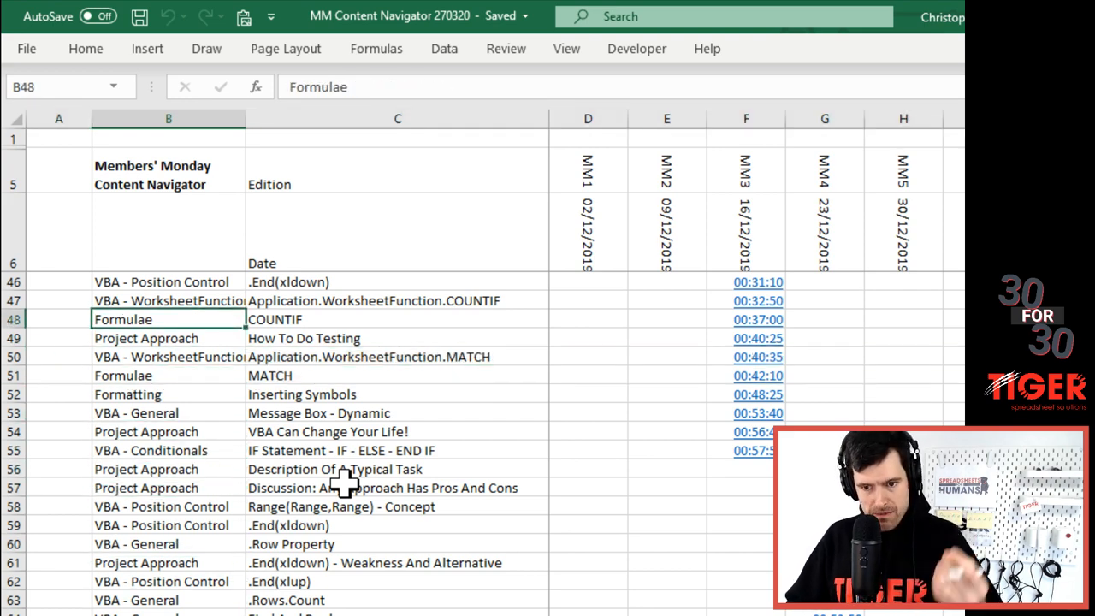
left_click(168, 506)
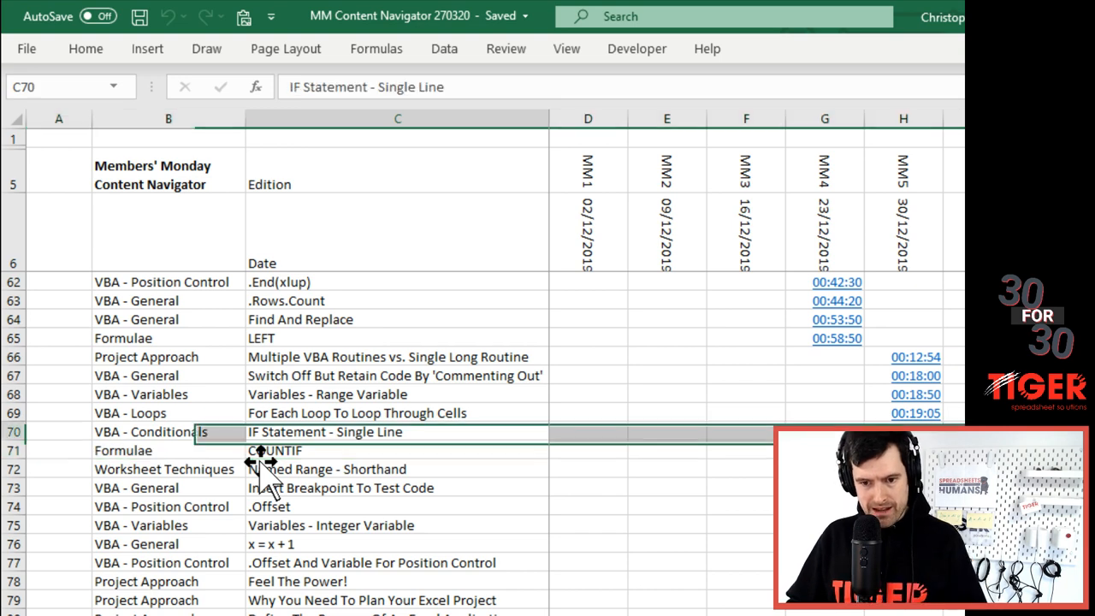
left_click(167, 412)
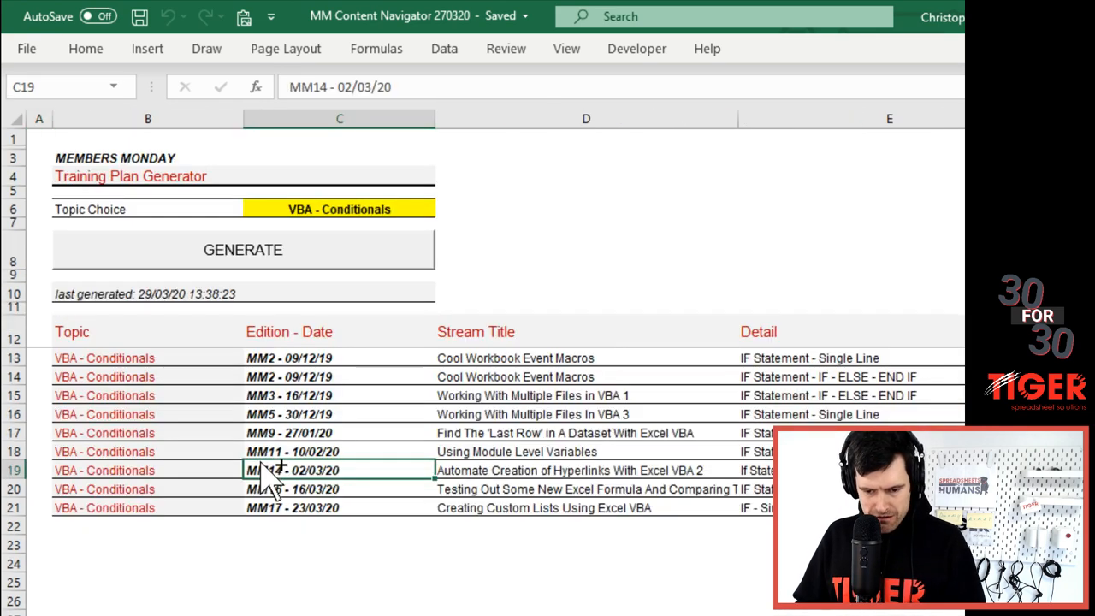
left_click(586, 249)
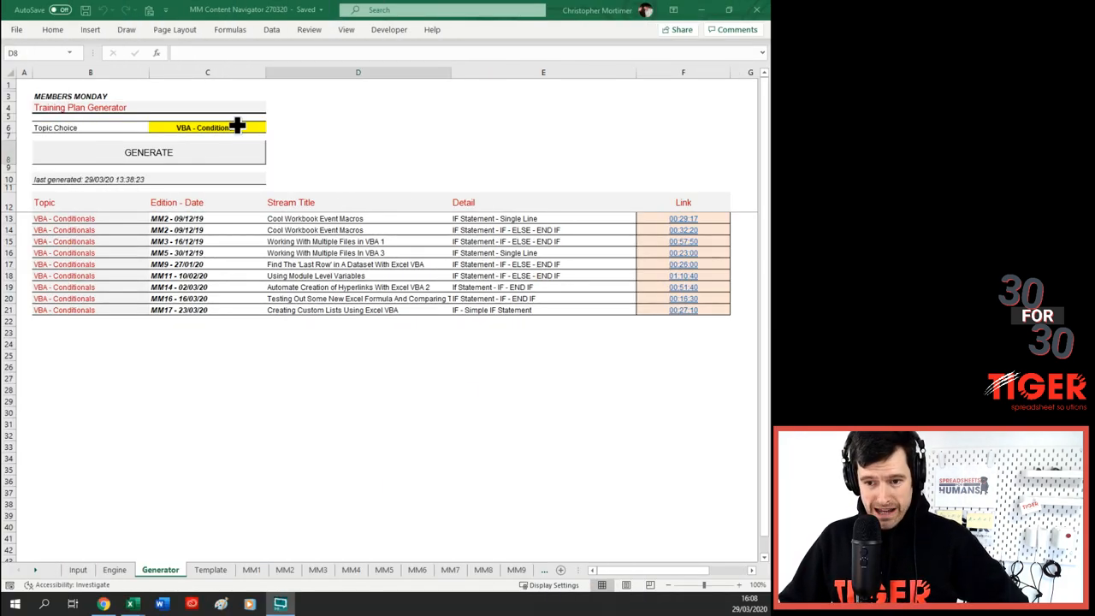
- Set Topic Choice to Formulae, run GENERATE and confirm replacing the existing plan
left_click(207, 128)
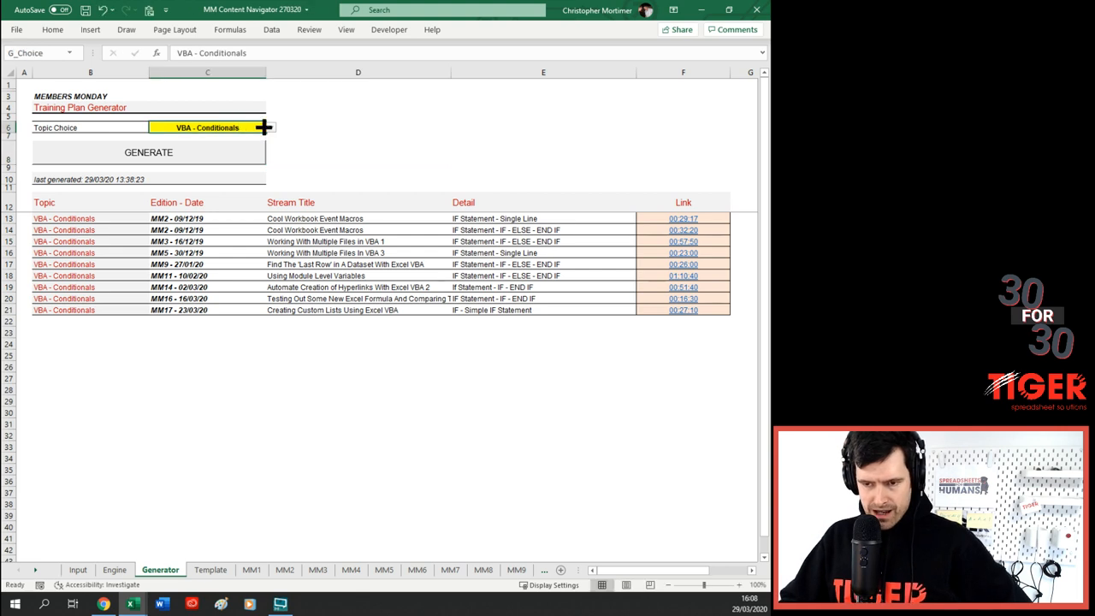
left_click(270, 127)
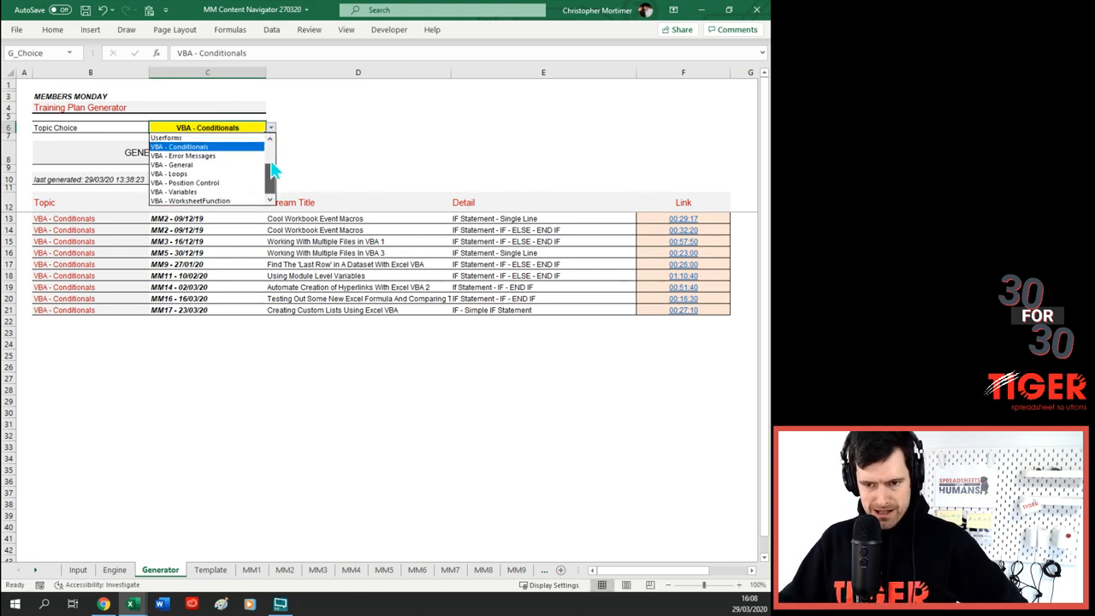
scroll("up", 3)
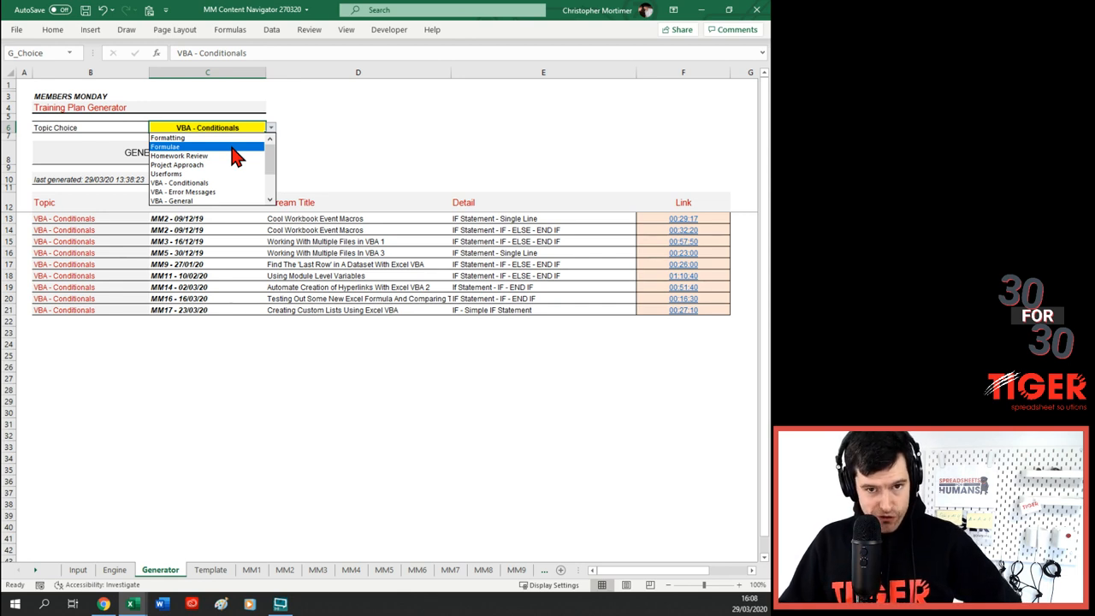
left_click(165, 146)
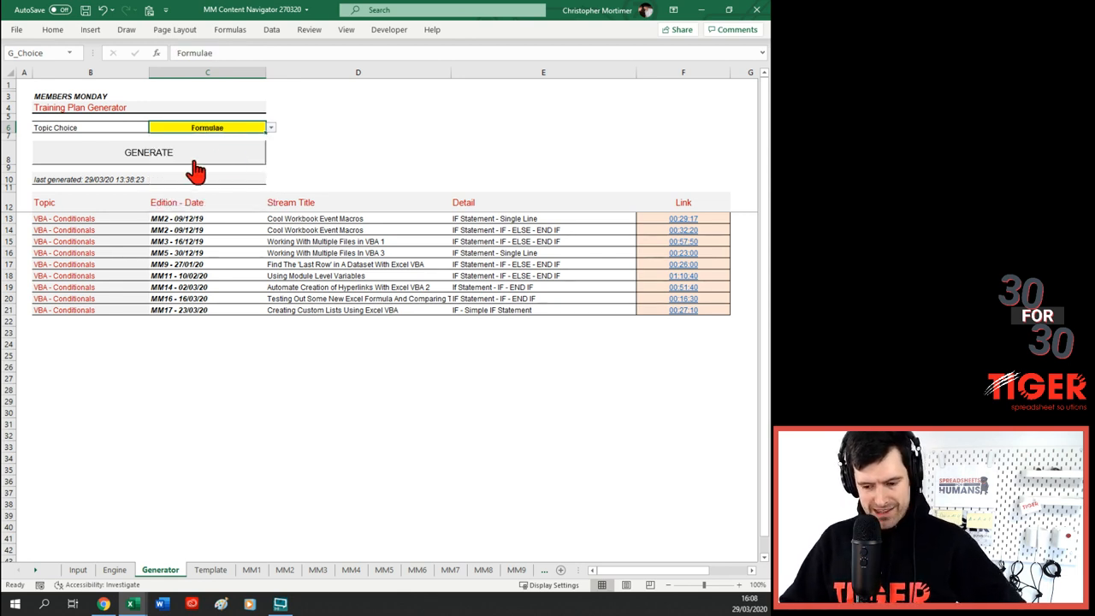
left_click(148, 153)
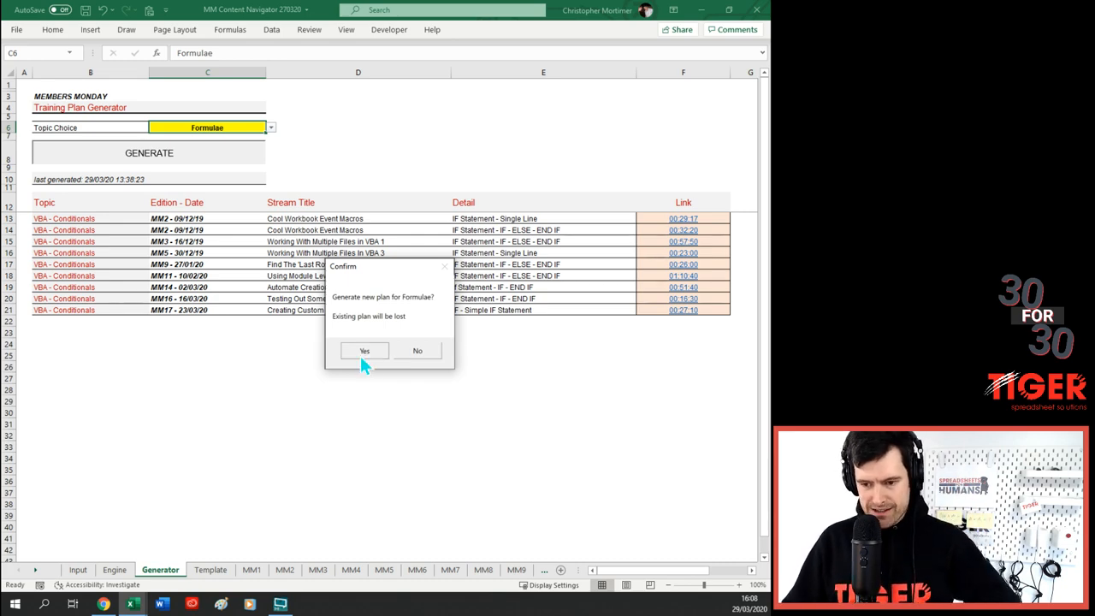
left_click(365, 350)
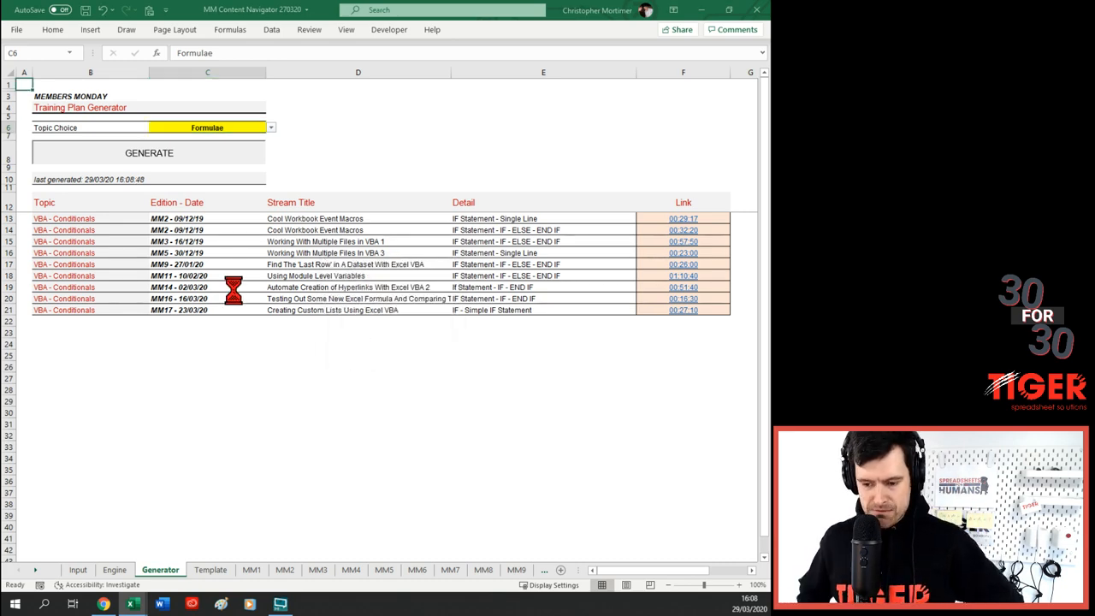
- Inspect the Formulae entries' editions, the MATCH and TEXT details, and timestamp links
left_click(149, 152)
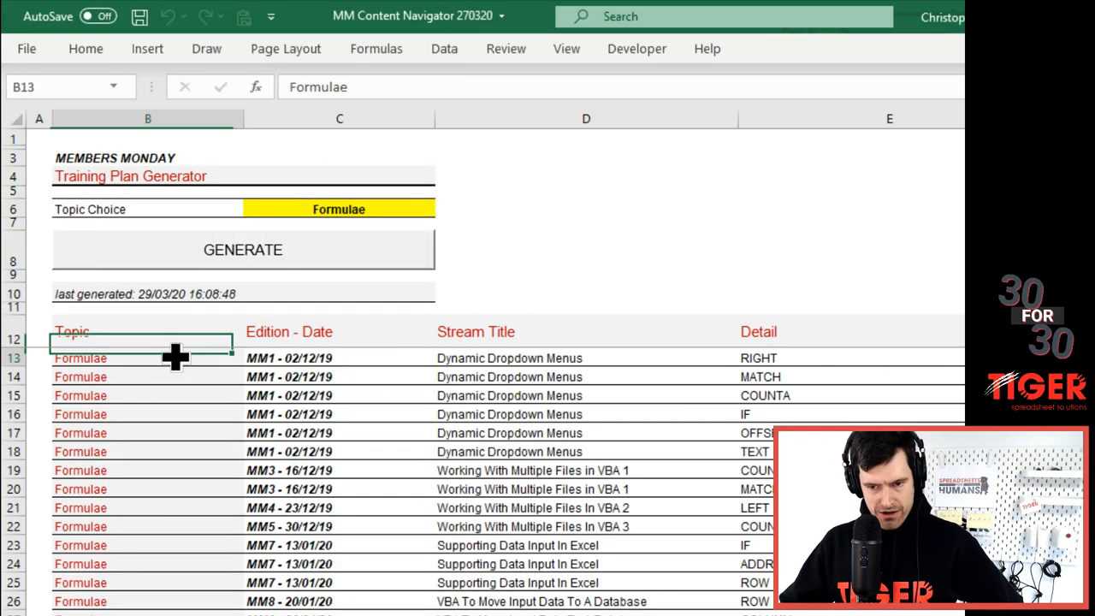
left_click(339, 357)
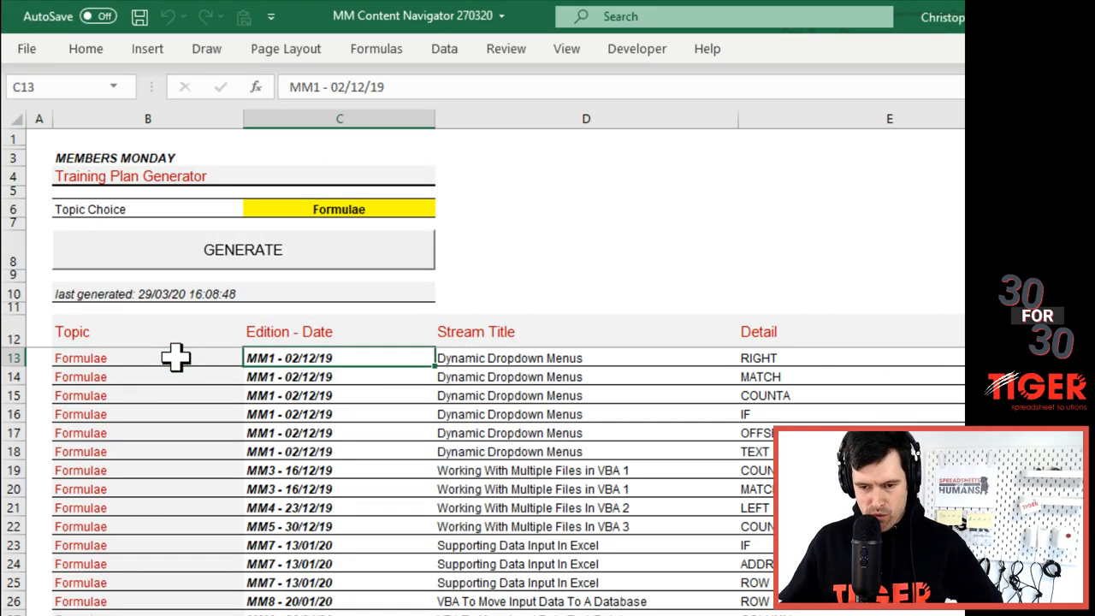
left_click(586, 357)
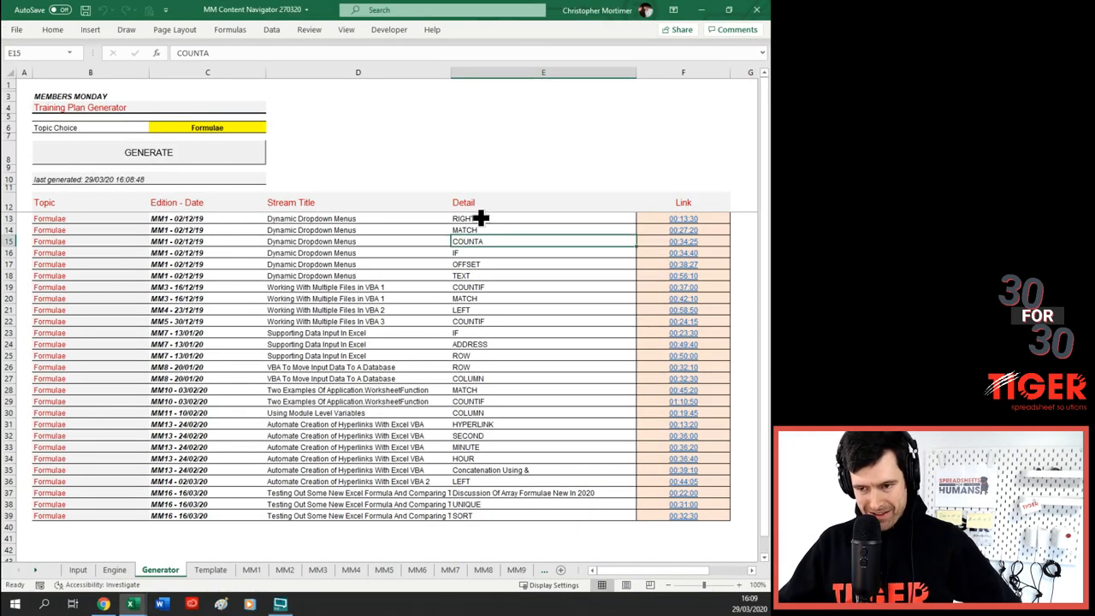
left_click(543, 230)
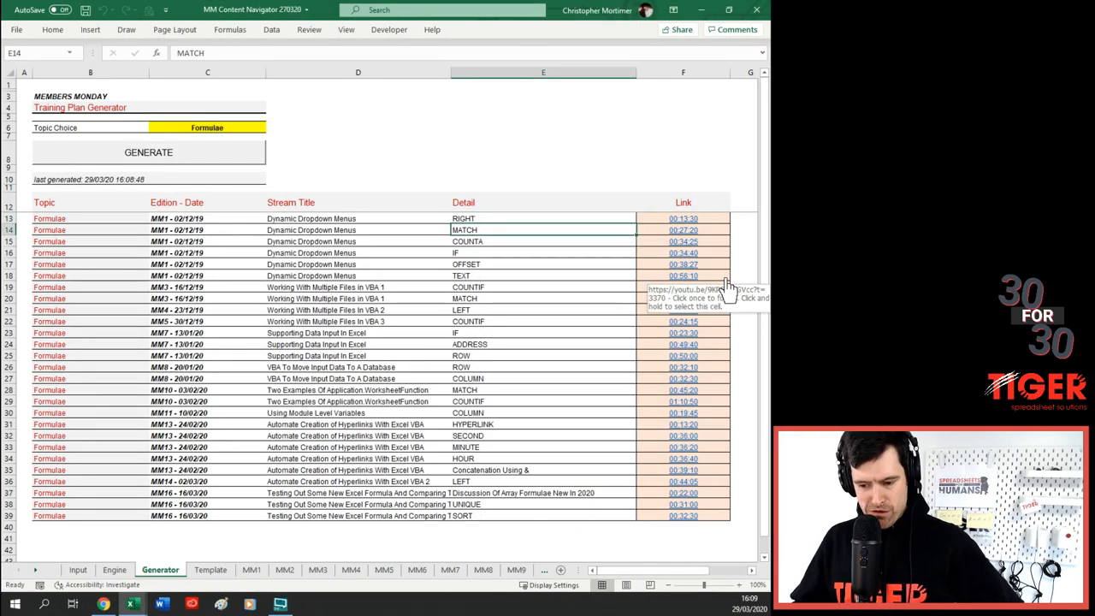
left_click(543, 263)
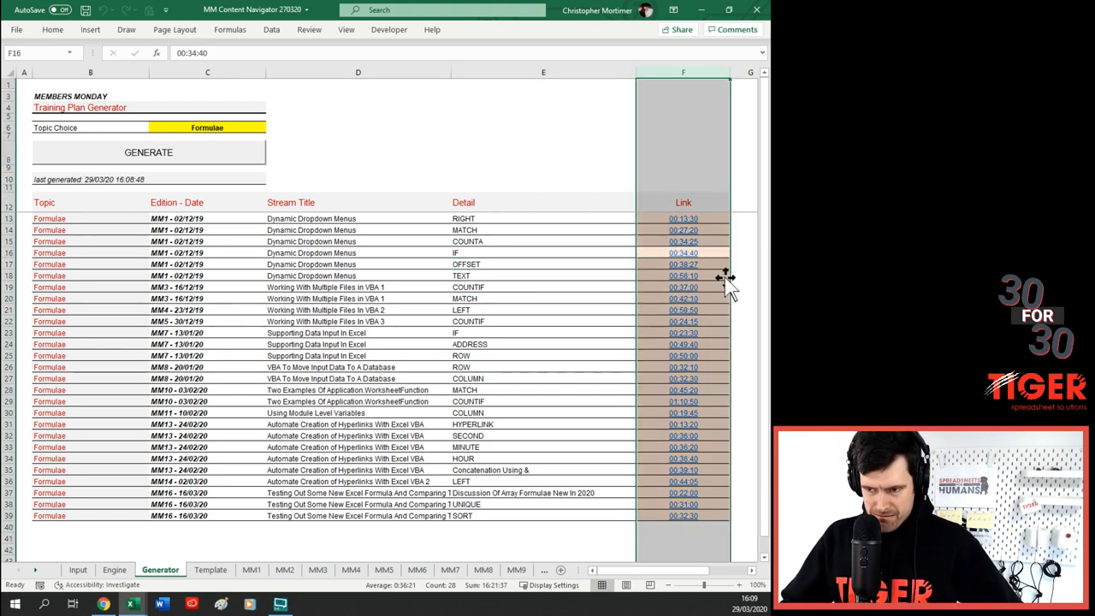
left_click(543, 136)
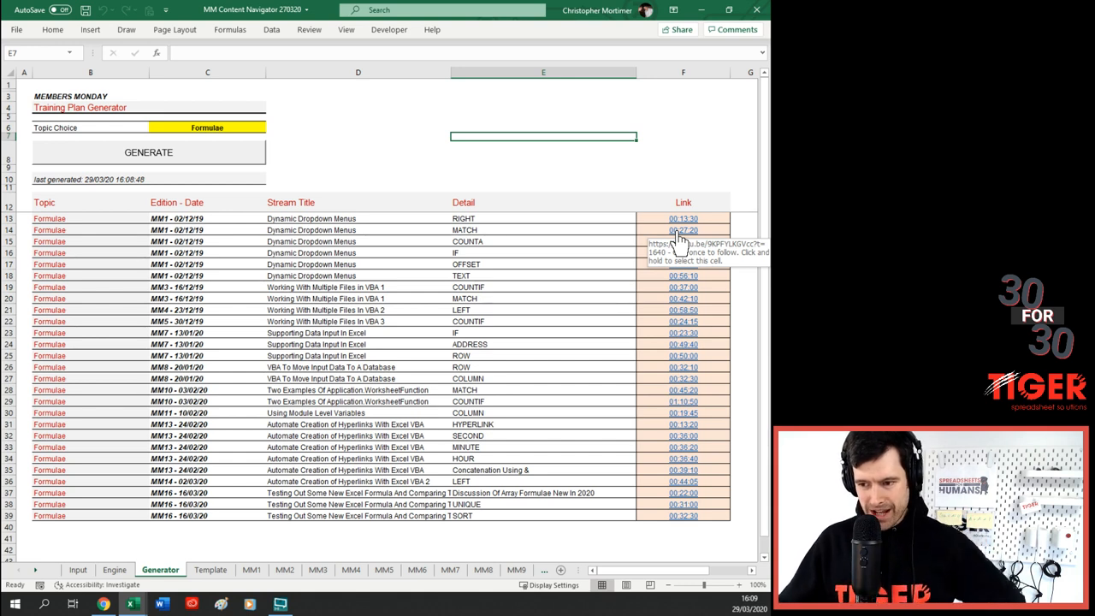
mouse_move(675, 311)
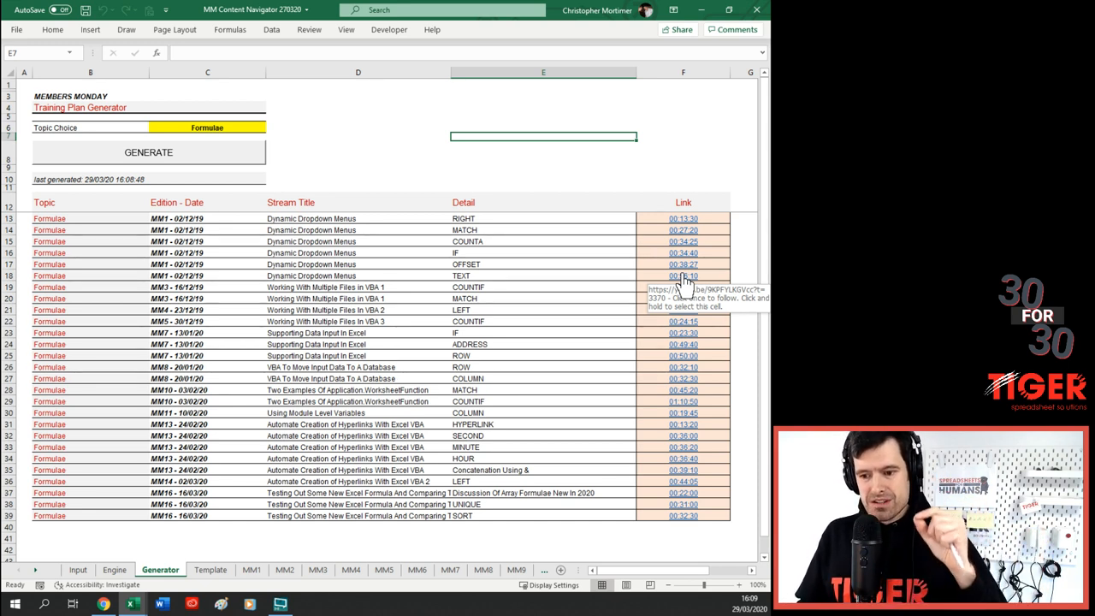
mouse_move(517, 280)
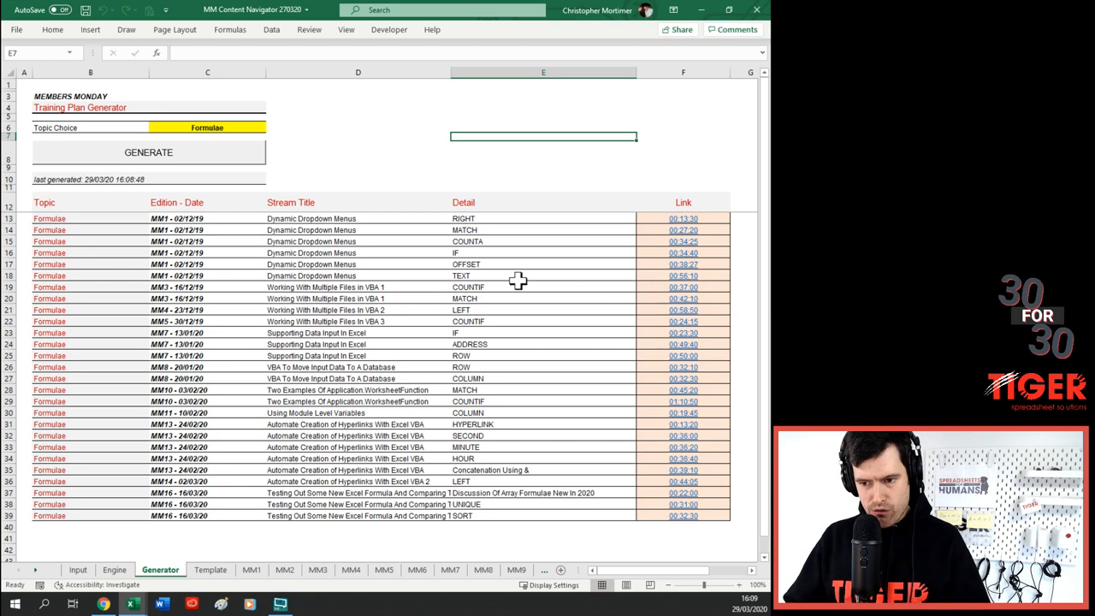
left_click(543, 275)
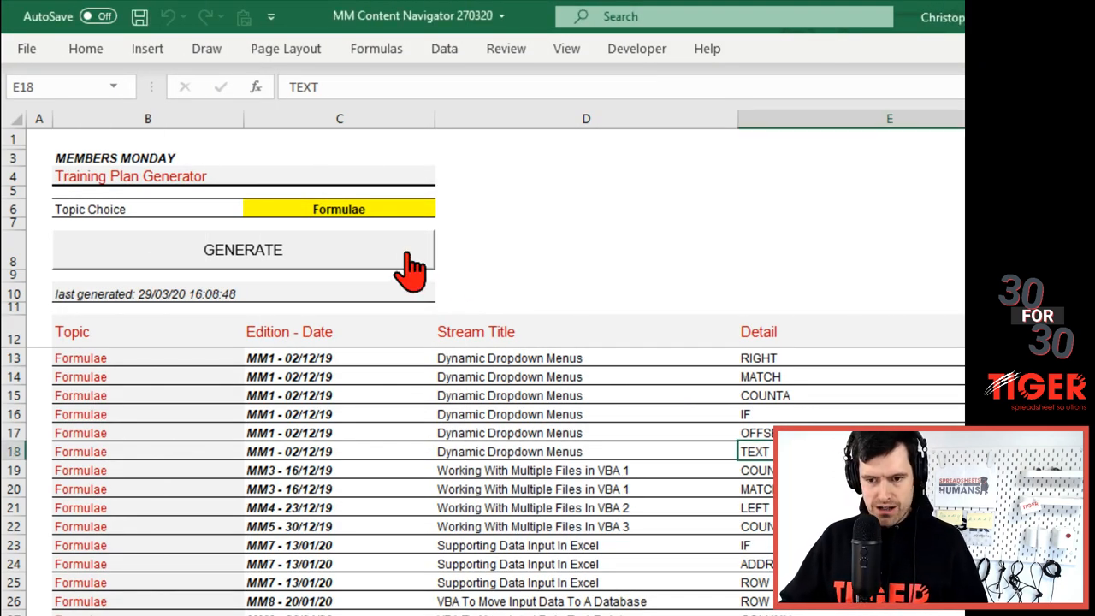
- Open the GENERATE button's assigned macro for editing via Assign Macro
right_click(242, 248)
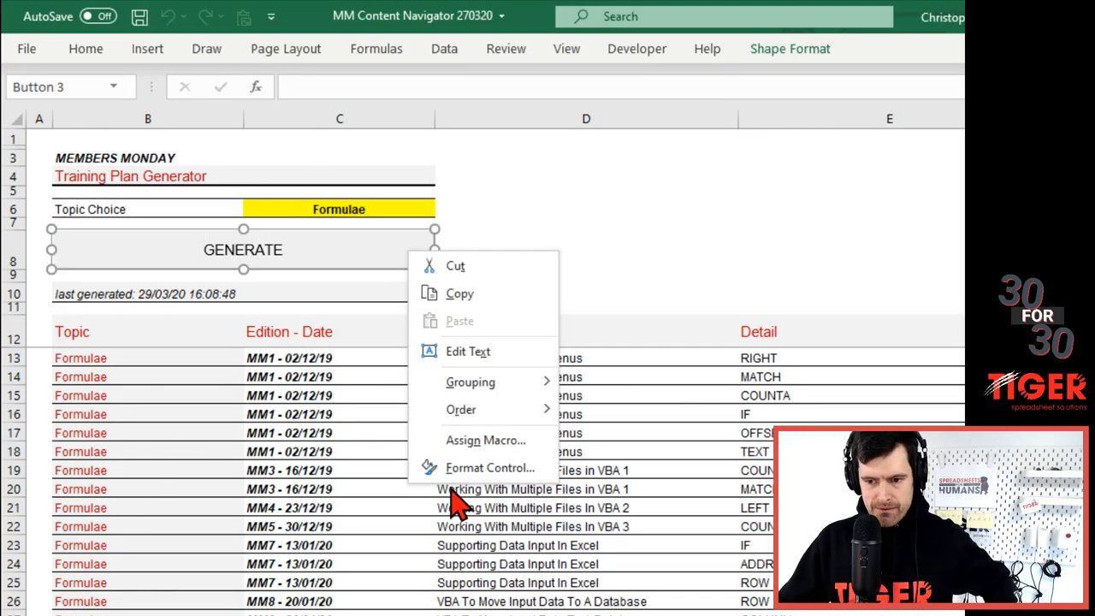
left_click(485, 440)
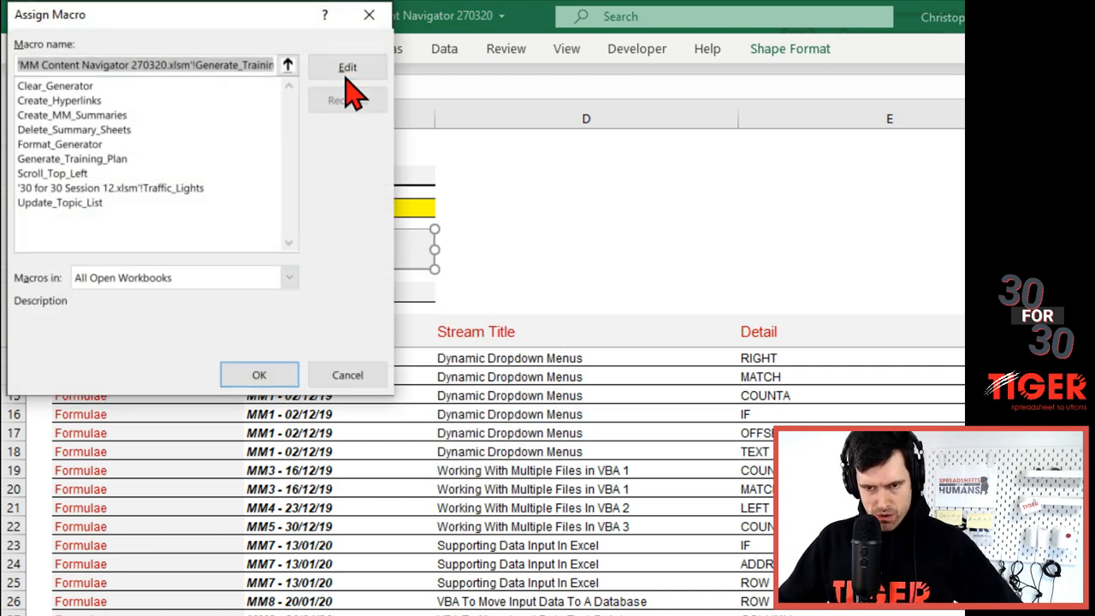
left_click(347, 67)
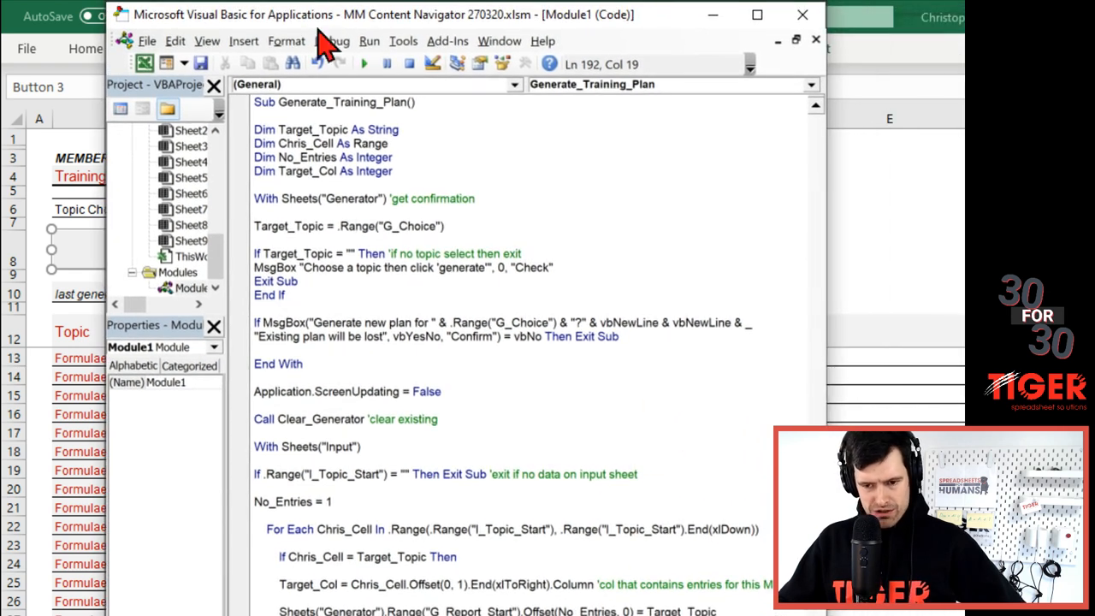
mouse_move(437, 291)
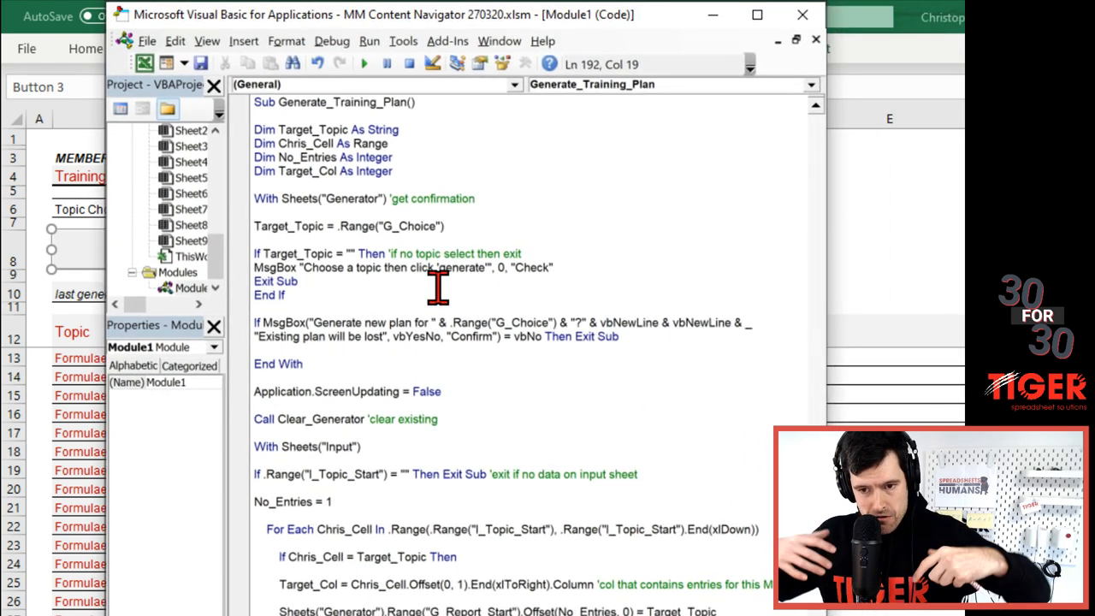
- Scroll through the Generate_Training_Plan topic-matching loop and topic assignment code
scroll("down", 3)
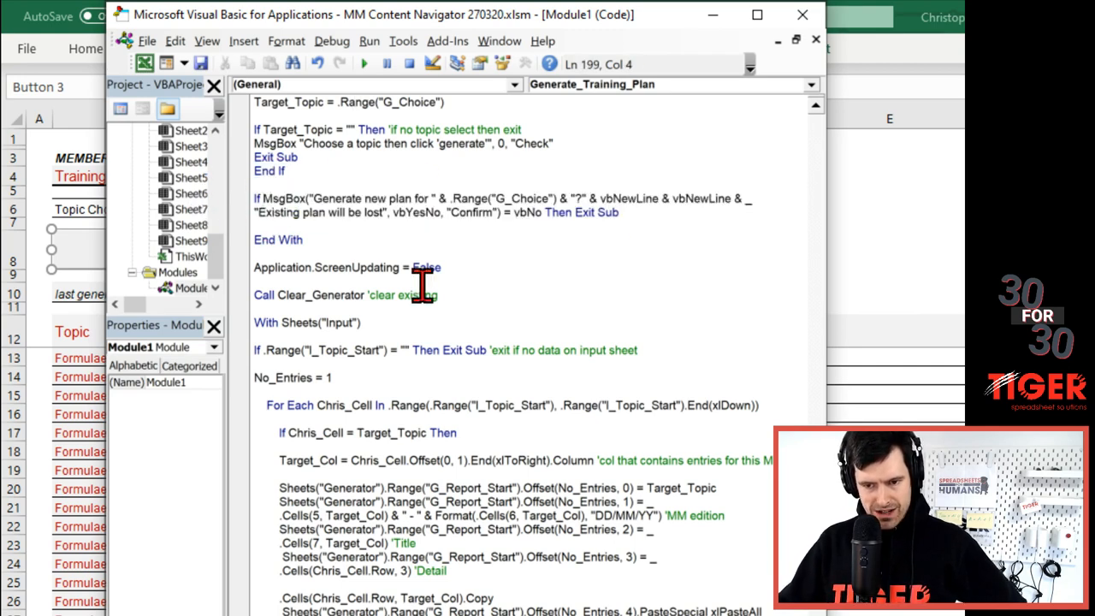
scroll("down", 3)
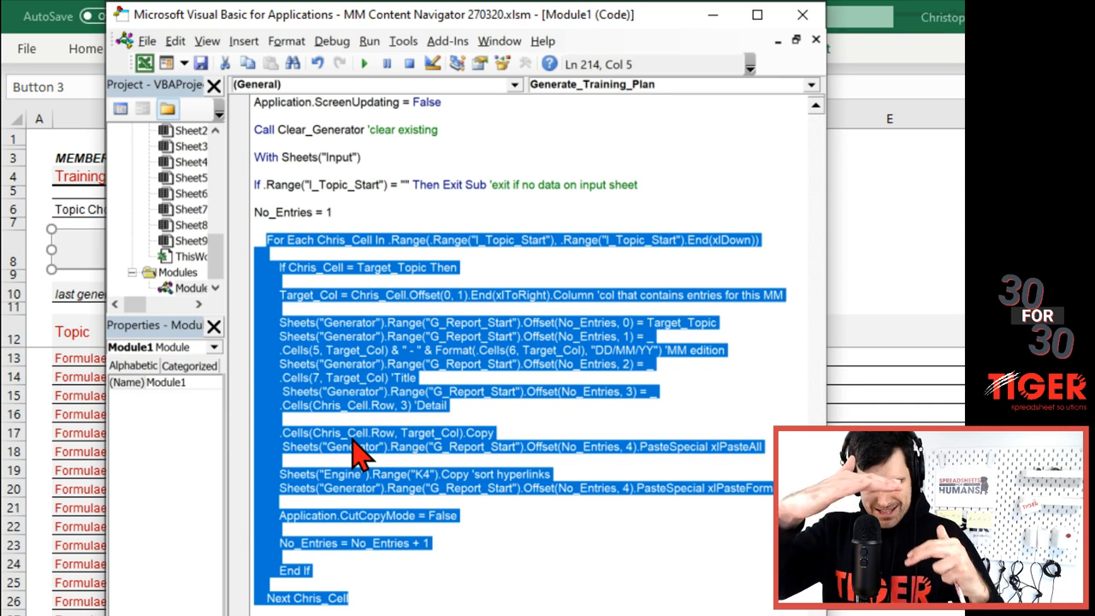
mouse_move(454, 278)
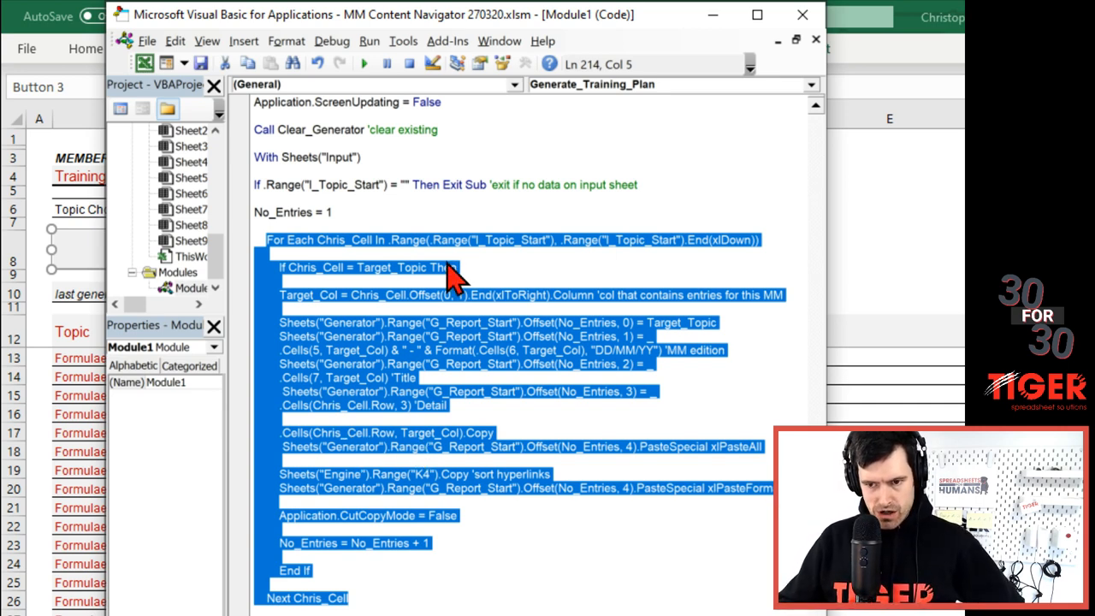
left_click(517, 266)
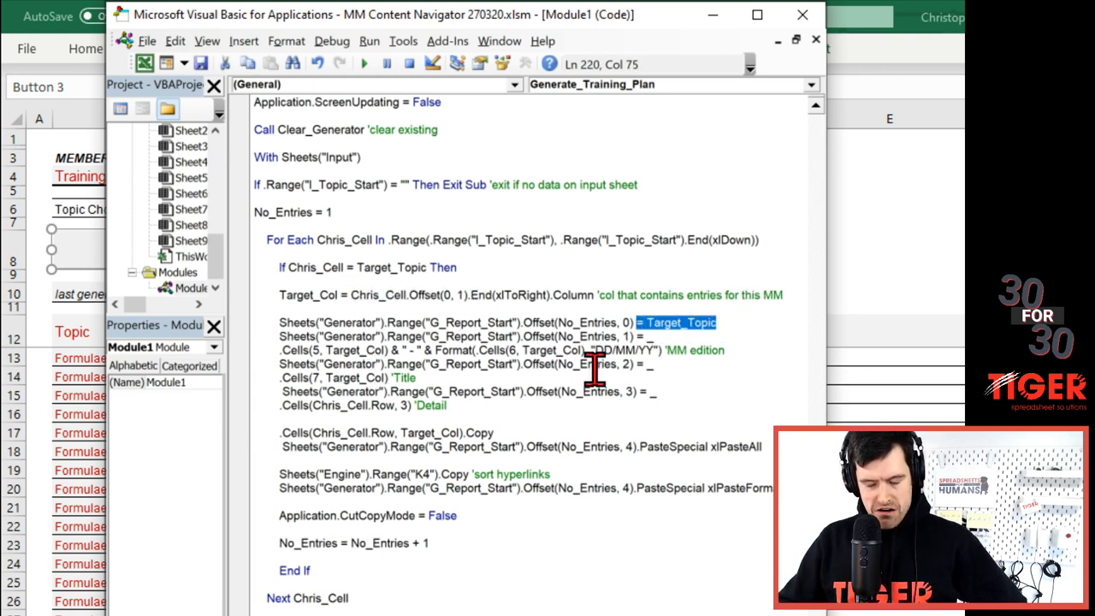
left_click(560, 390)
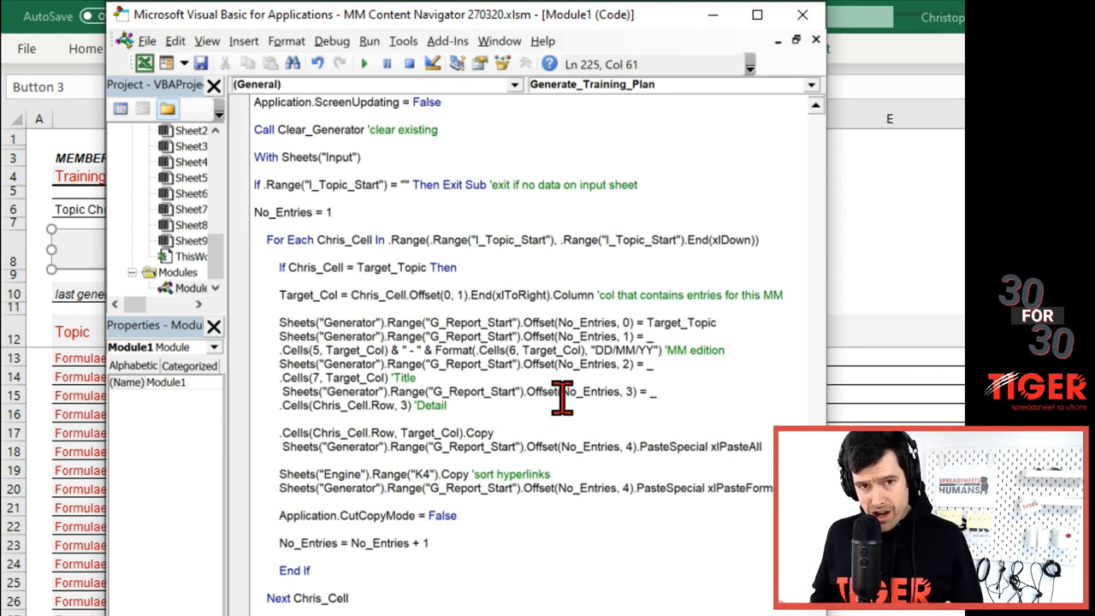